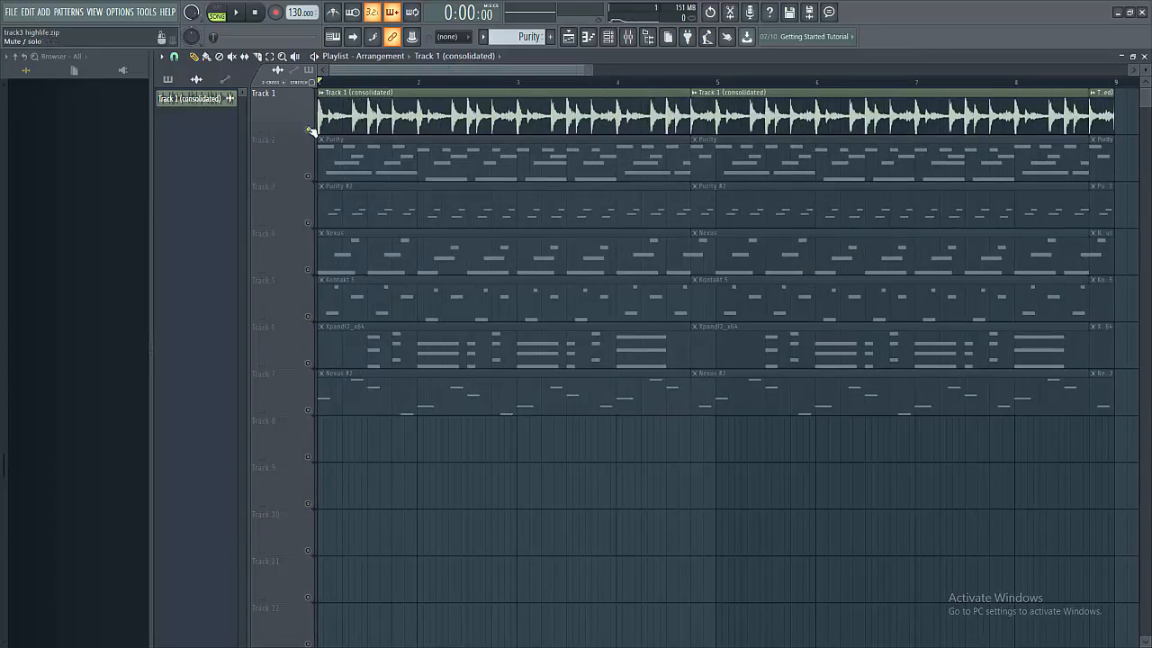
Step: Bring up the Purity pattern's notes with its synth showing the Jazz Clean preset
left_click(236, 12)
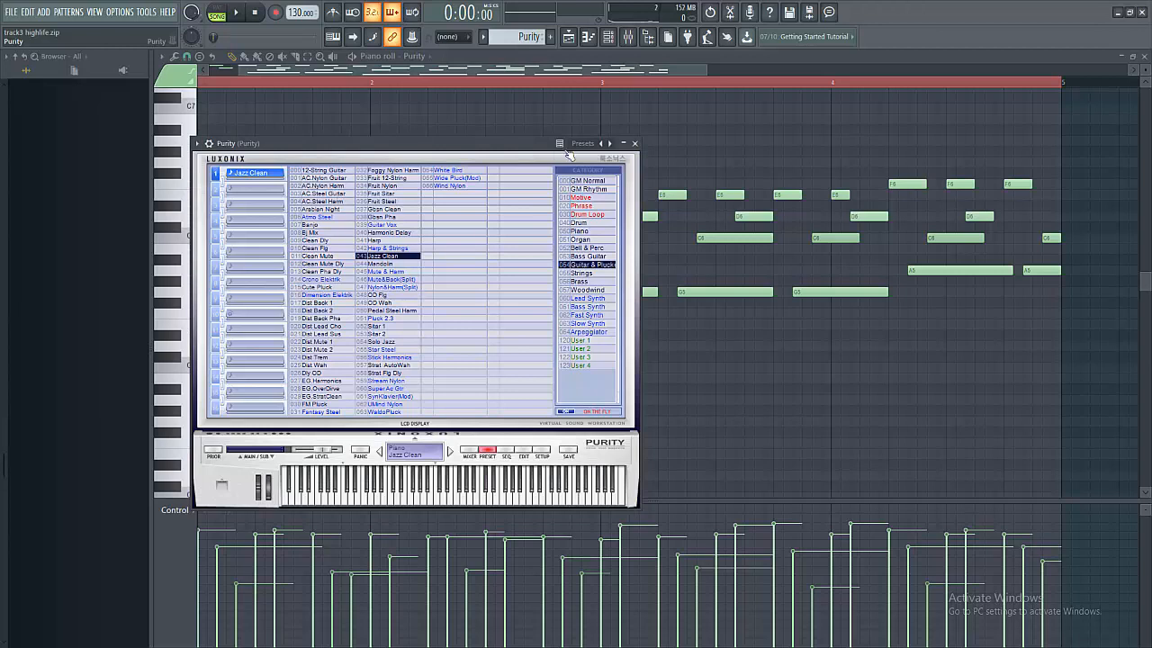
Step: Close the Purity synth and switch to Purity #2 showing its Gbsn Clean preset
left_click(634, 143)
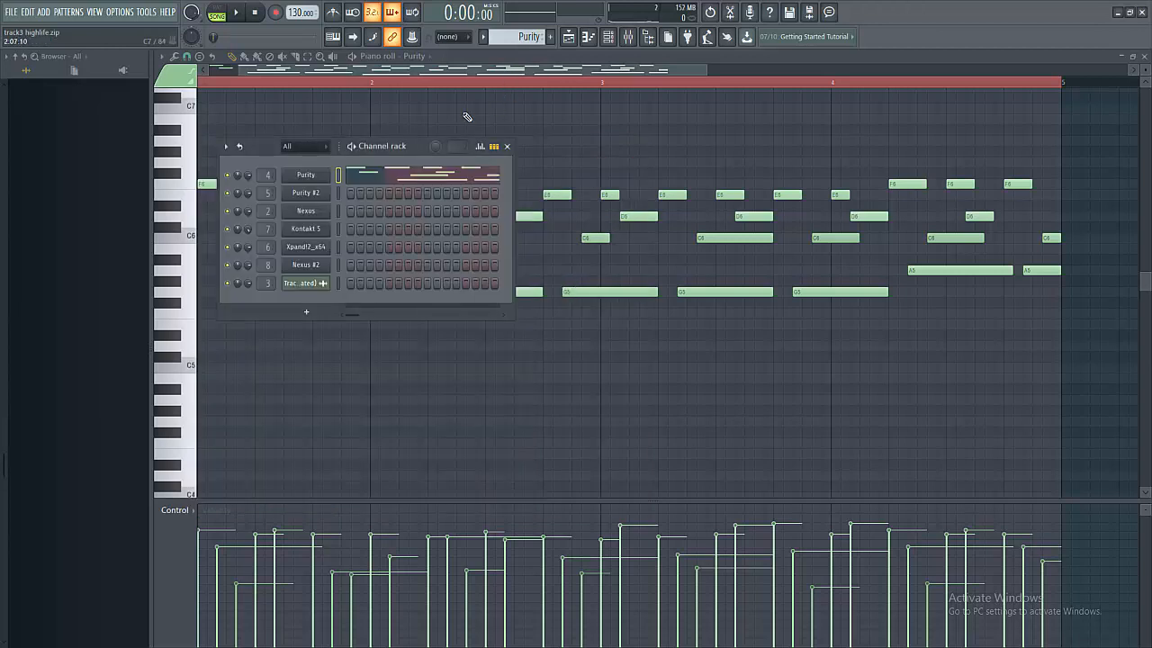
left_click(236, 12)
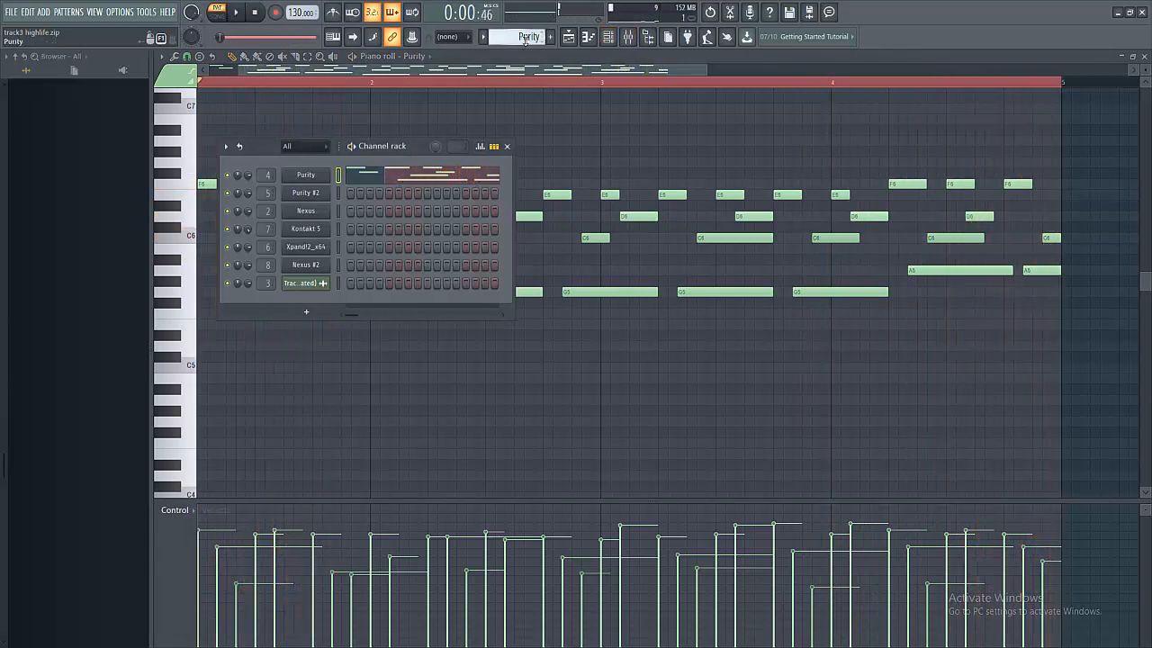
left_click(305, 193)
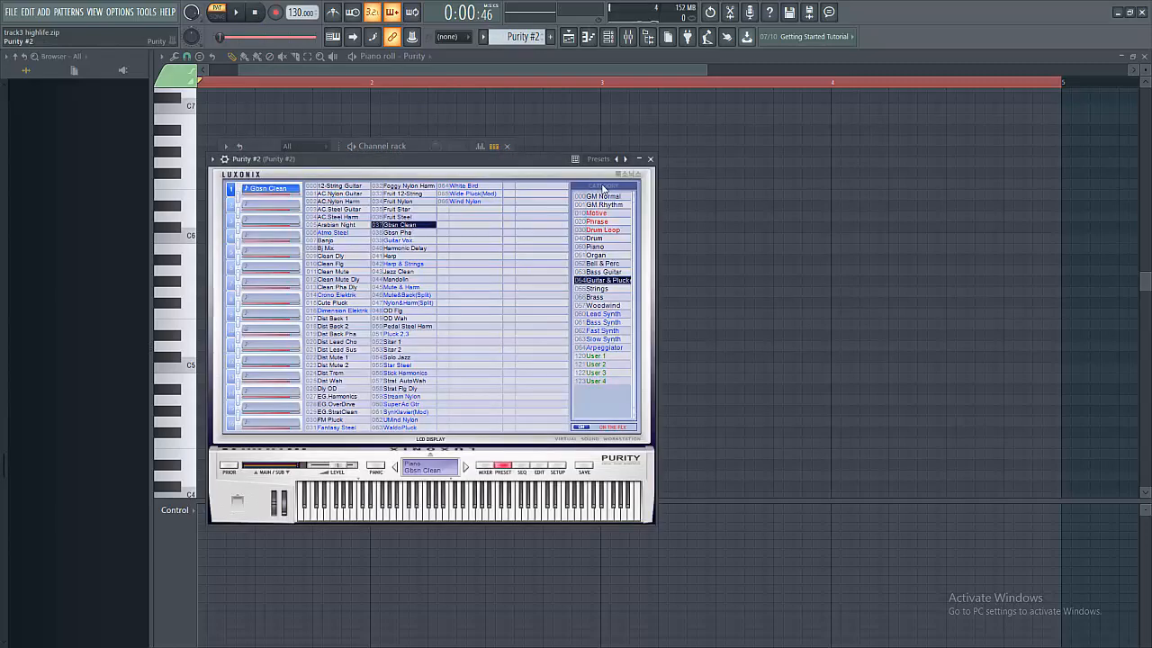
Step: Close Purity #2, stop playback and show the Kontakt 5 melody pattern in the piano roll
left_click(650, 158)
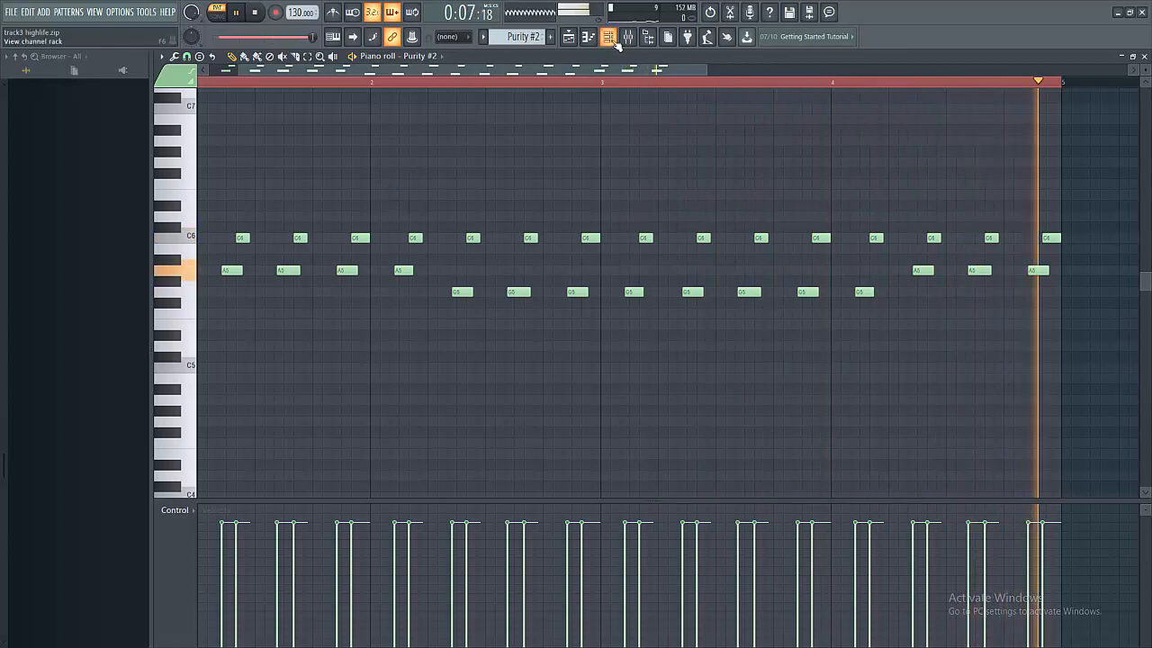
left_click(608, 37)
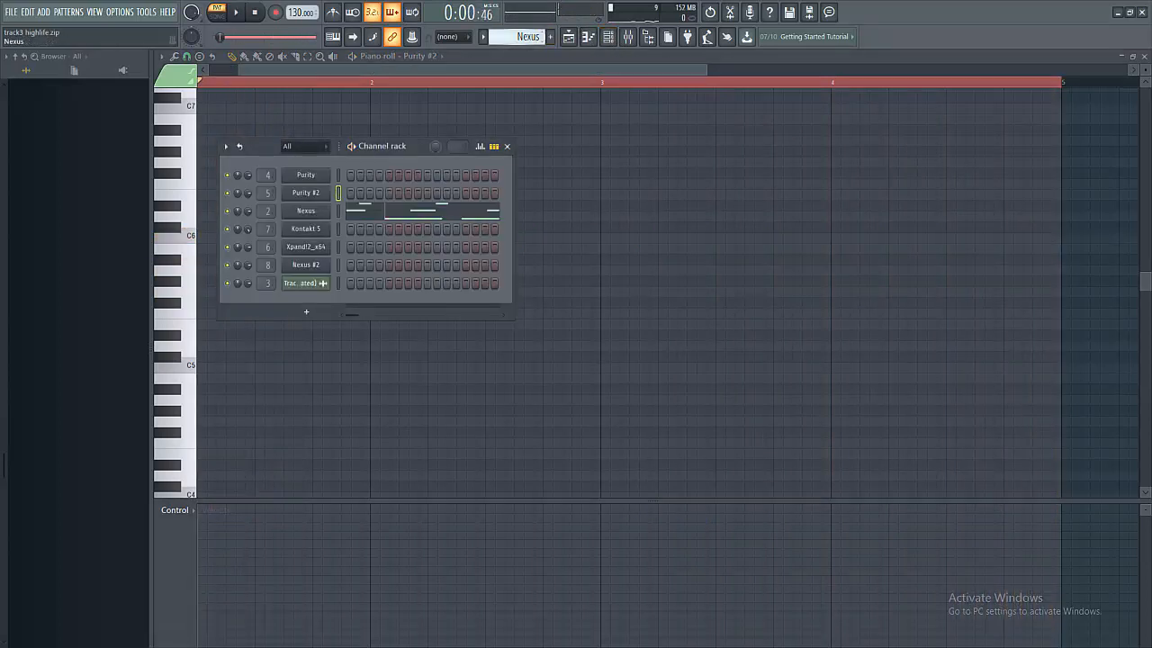
left_click(255, 12)
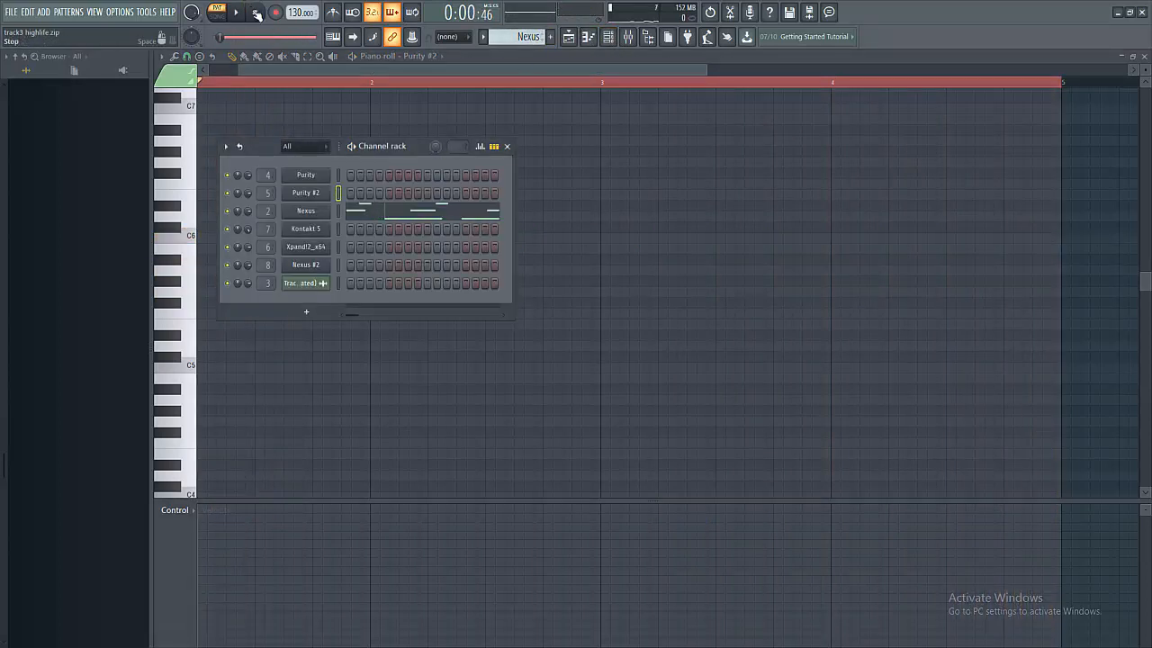
left_click(236, 12)
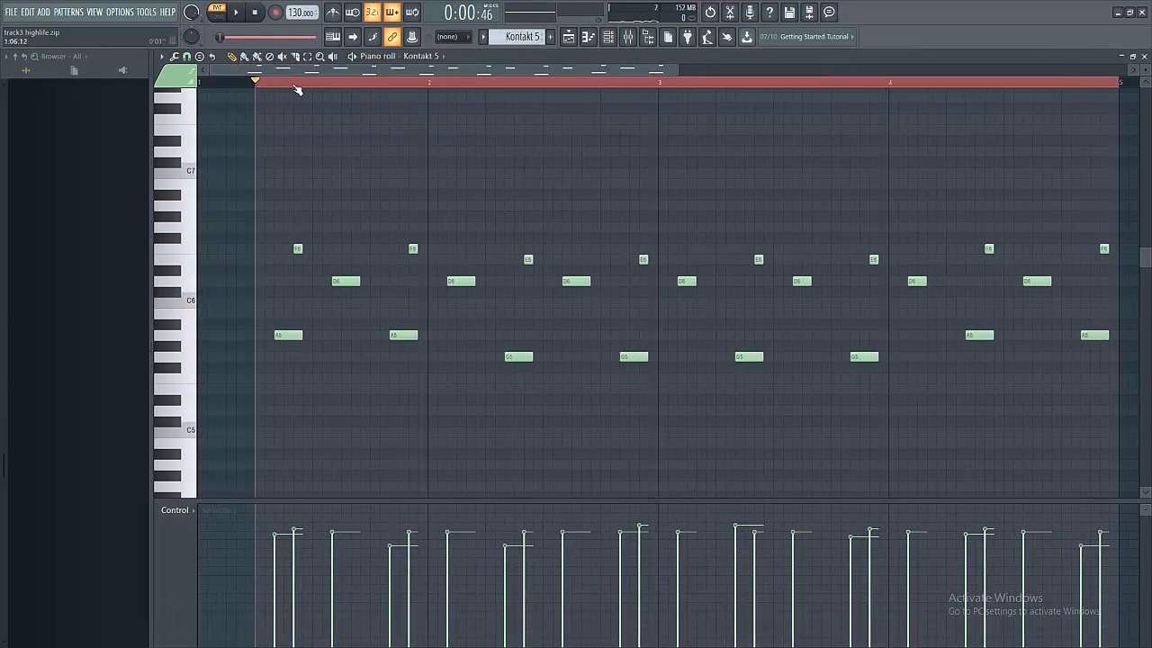
Step: Switch to the Xpand!2_x64 chord pattern in the piano roll
left_click(235, 12)
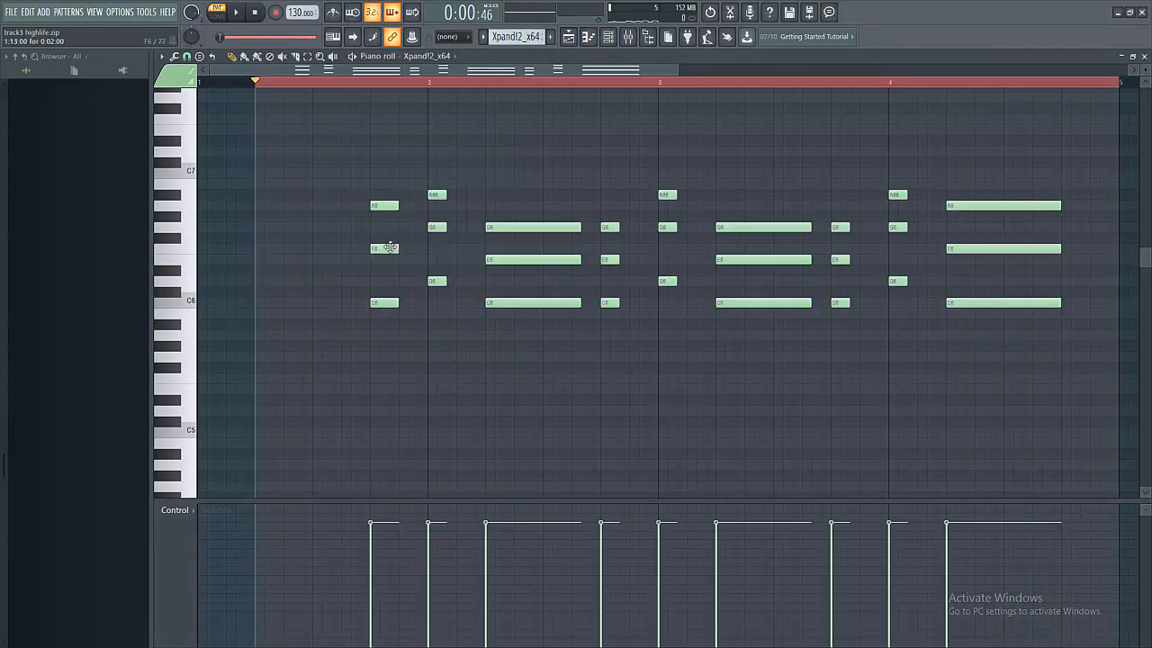
Step: Close the Xpand!2 Natural Brass Section window and show the Nexus #2 bass notes
left_click(236, 12)
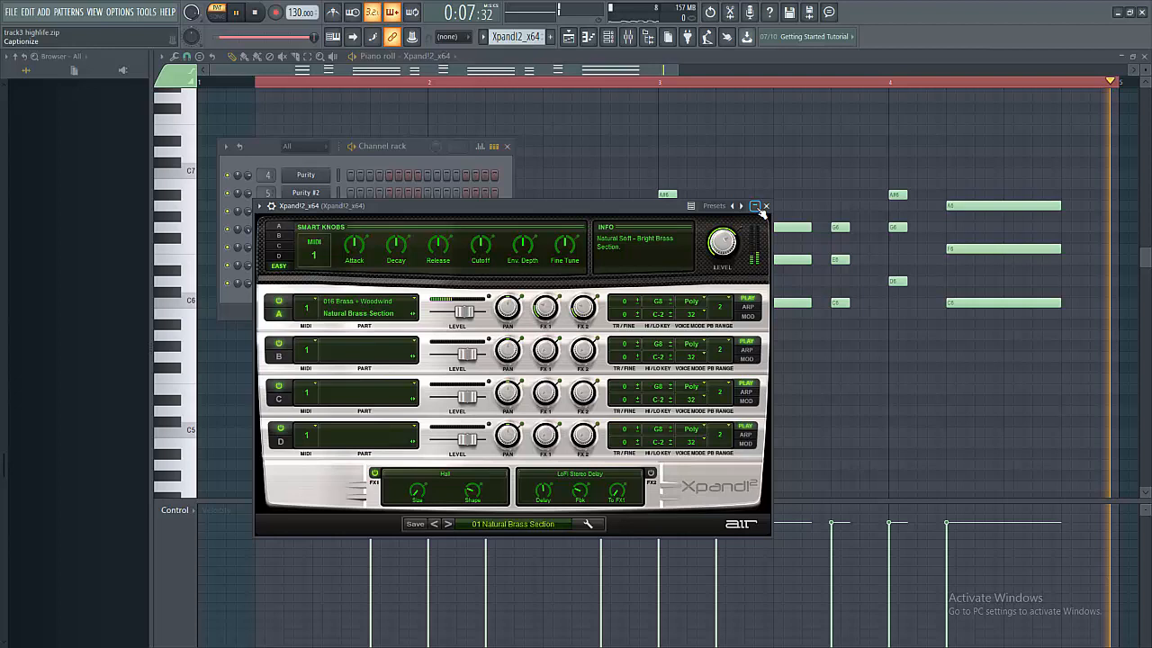
left_click(766, 206)
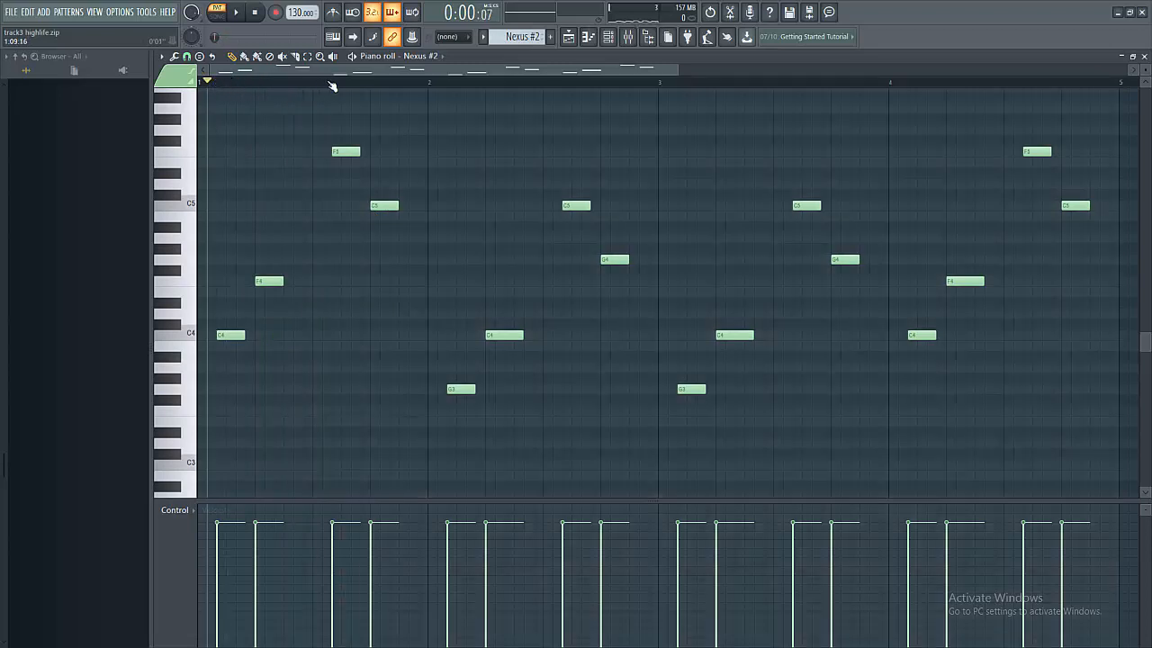
Step: Play the seven-track Playlist arrangement through and stop it
left_click(236, 12)
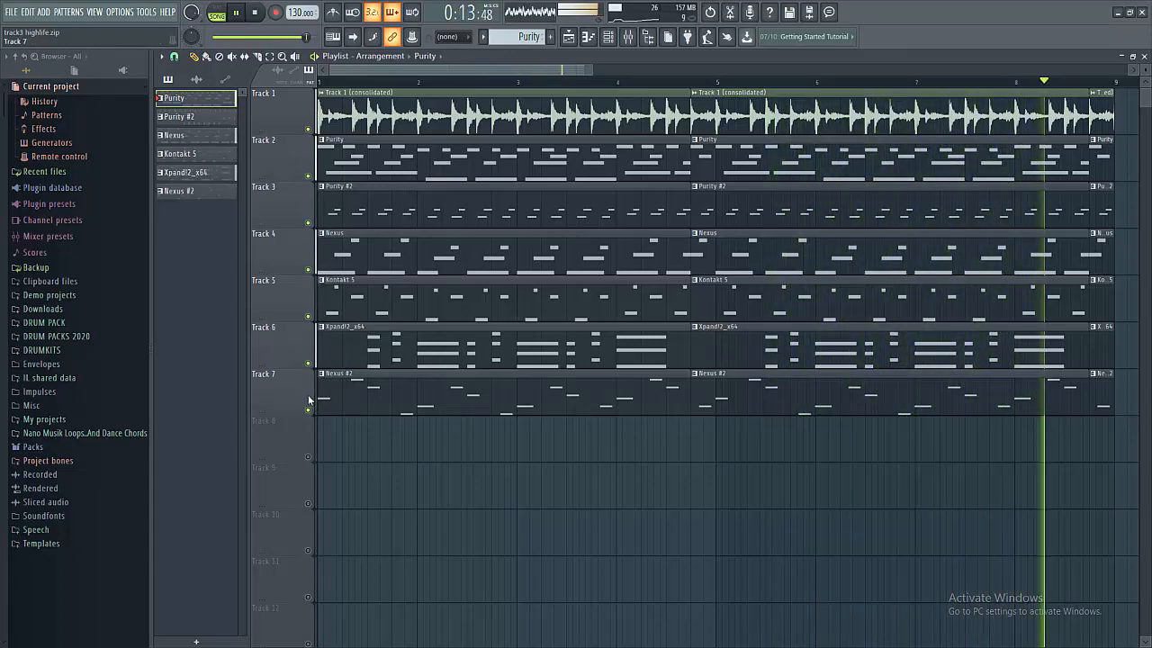
left_click(253, 12)
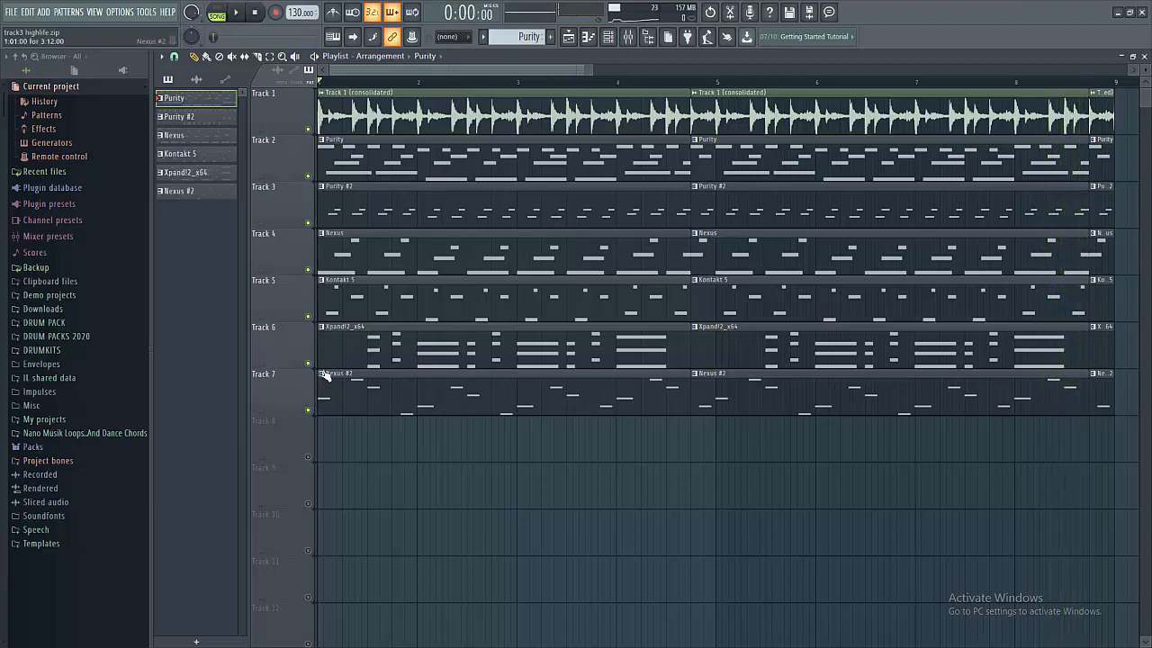